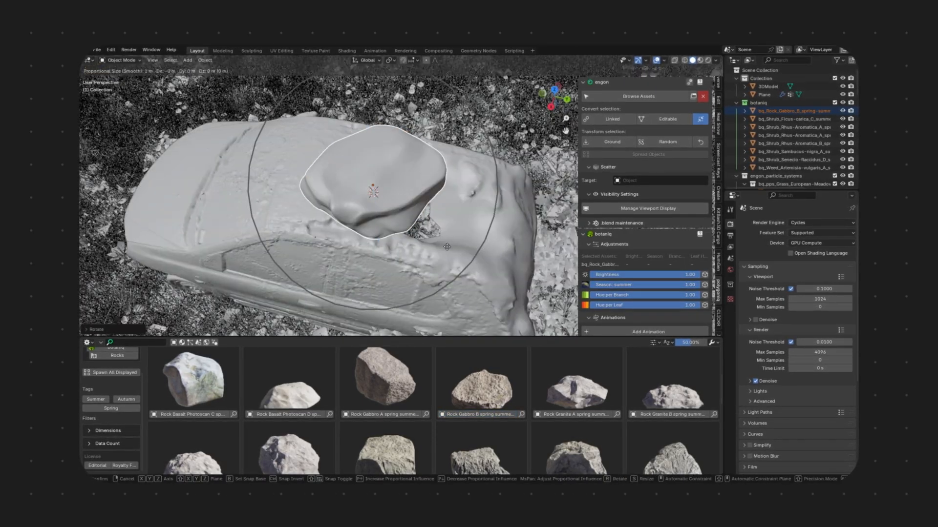
Step: Confirm the gabbro rock's rotation on the car roof
click(115, 416)
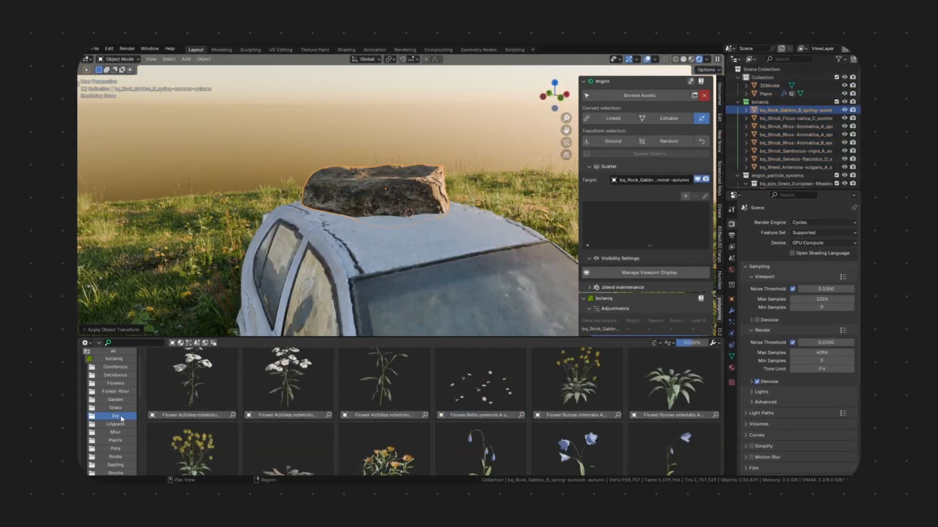